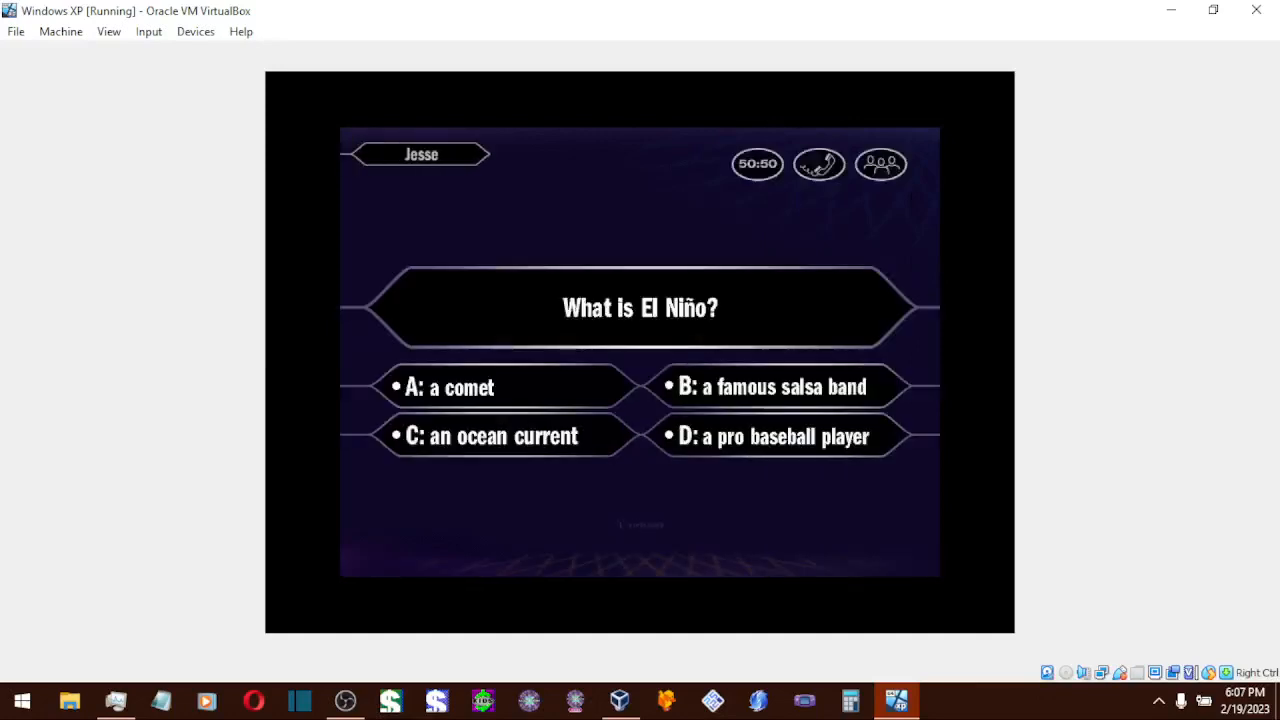
Lock in 'an ocean current' for El Niño, then answer the largest-continent question
click(491, 435)
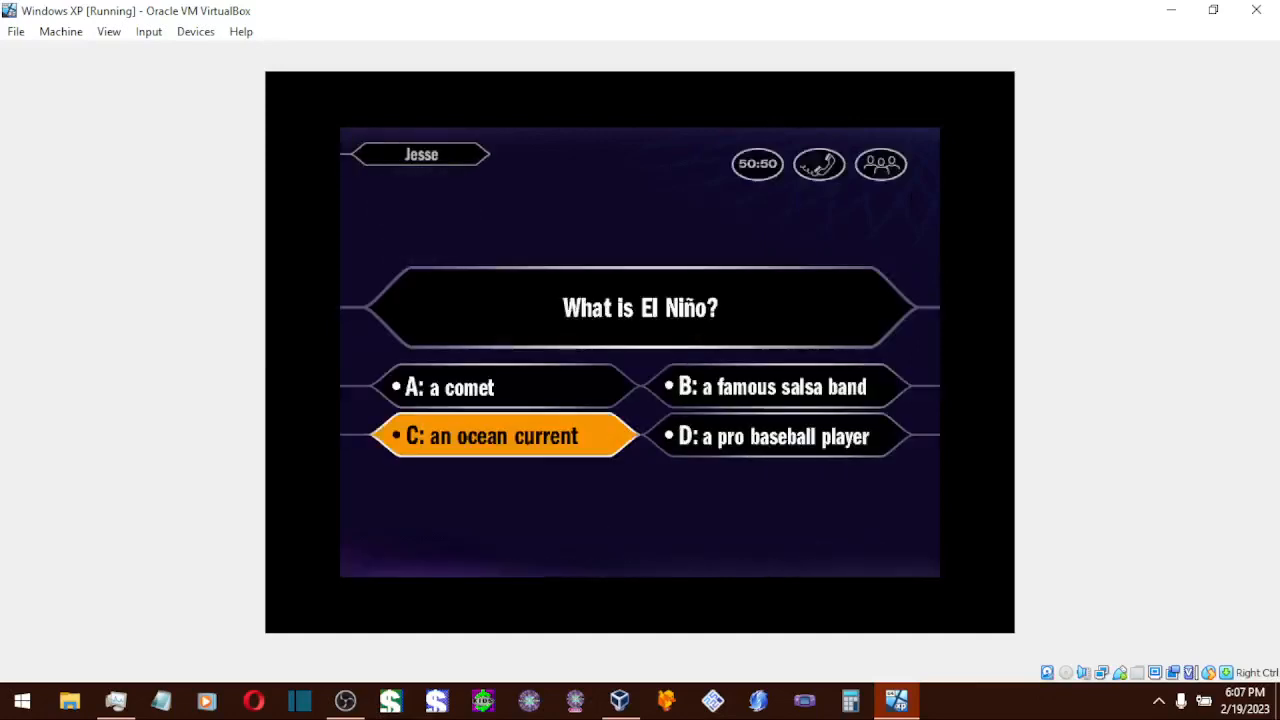
click(505, 435)
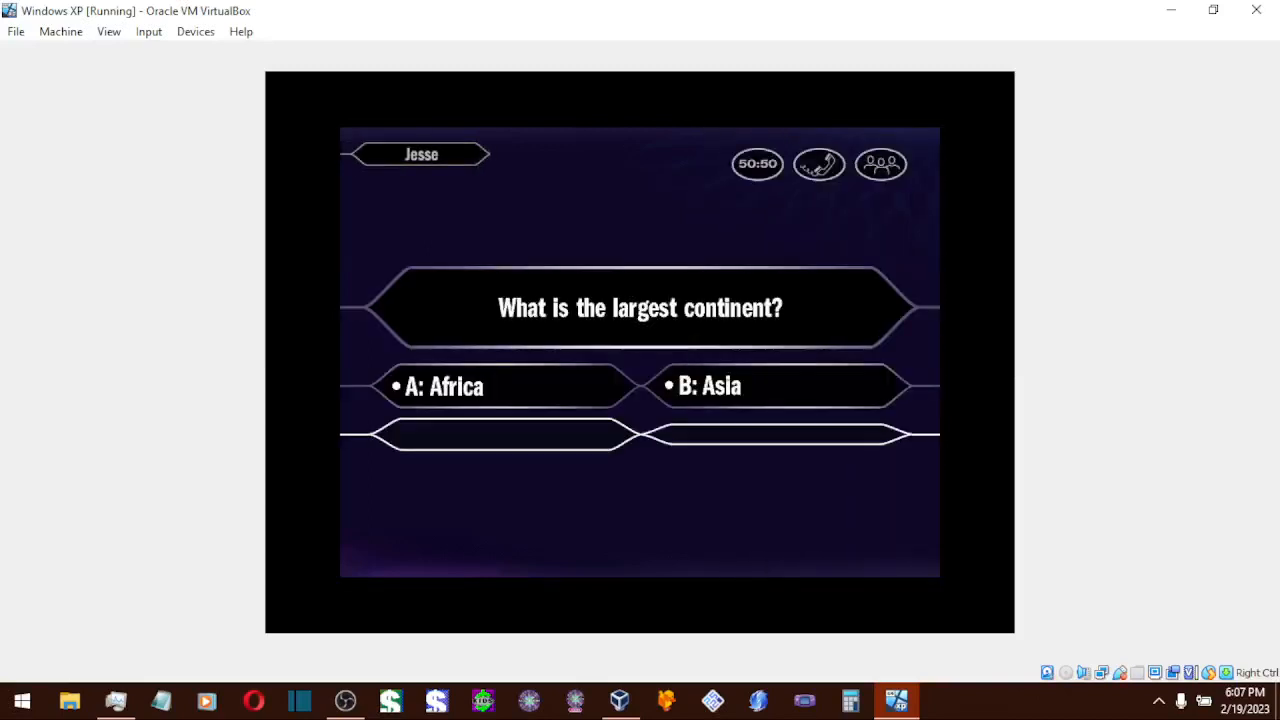
click(777, 386)
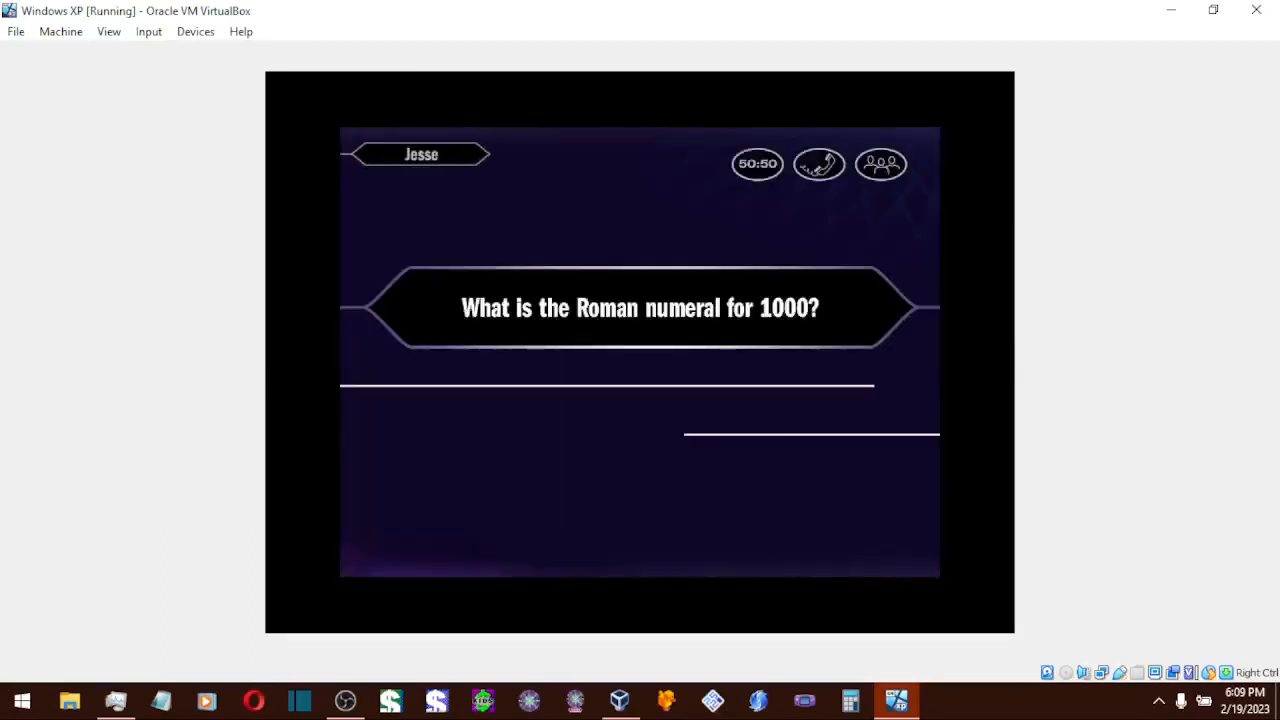
Lock in 'M' for Roman numeral 1000 and 'nothing' for Harry S. Truman's middle initial
click(775, 386)
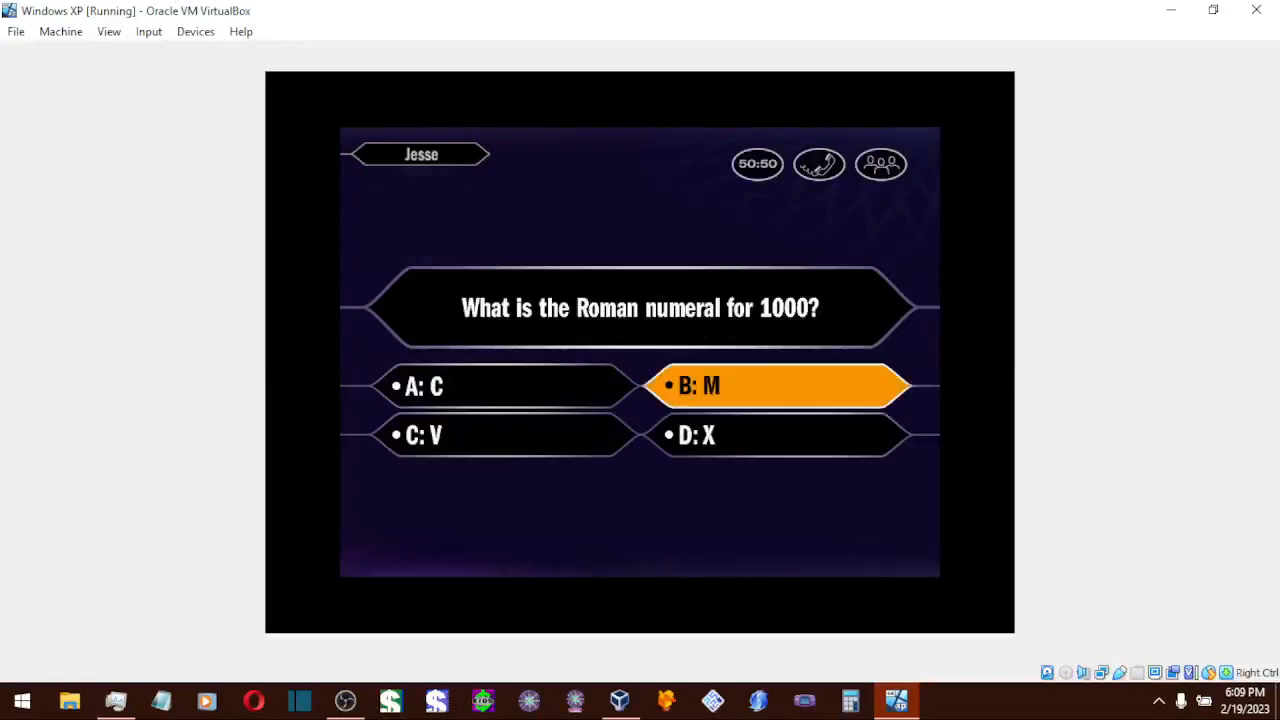
click(775, 386)
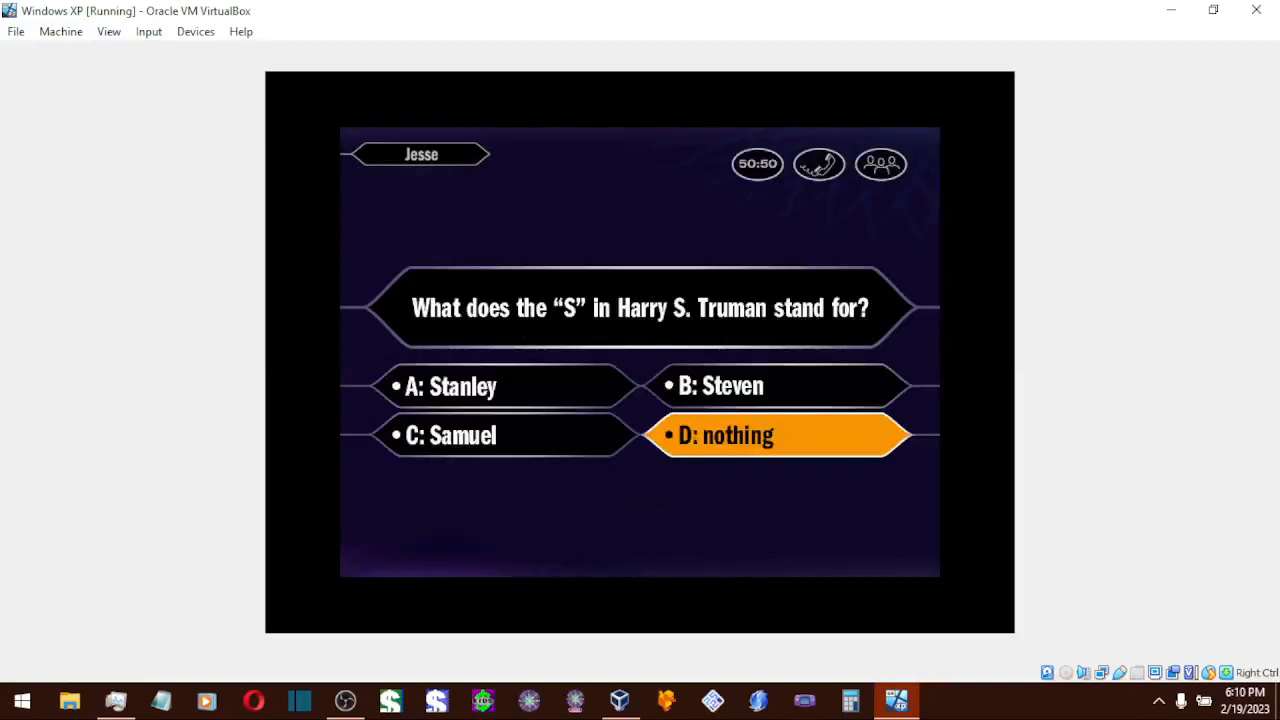
click(777, 435)
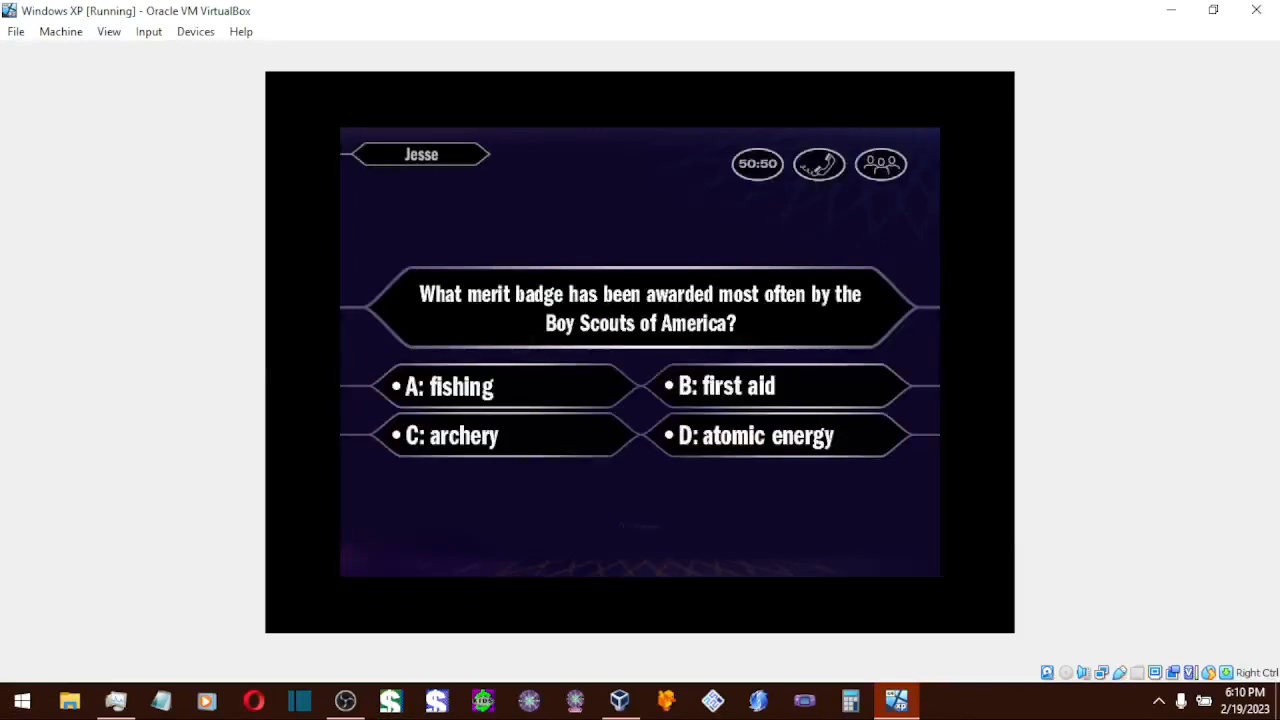
Choose 'first aid' as the most-awarded Boy Scouts merit badge
click(770, 386)
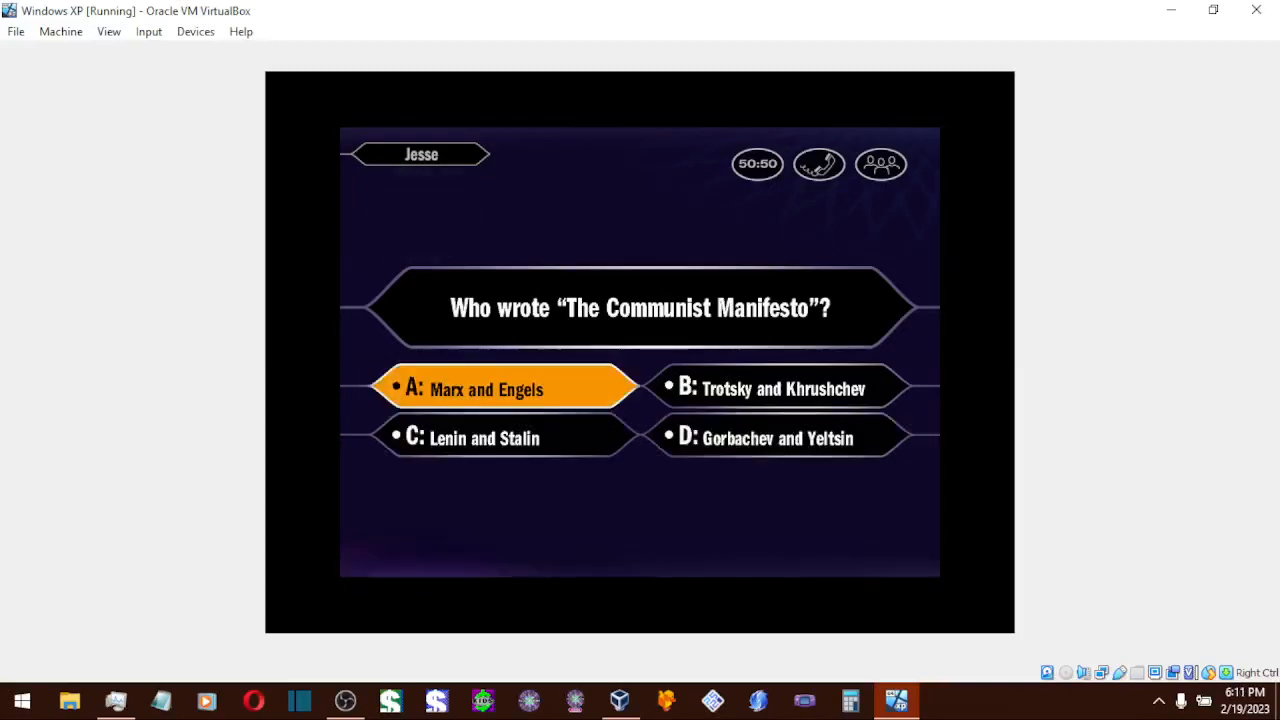
Pick 'Marx and Engels' as authors of the Communist Manifesto
click(500, 388)
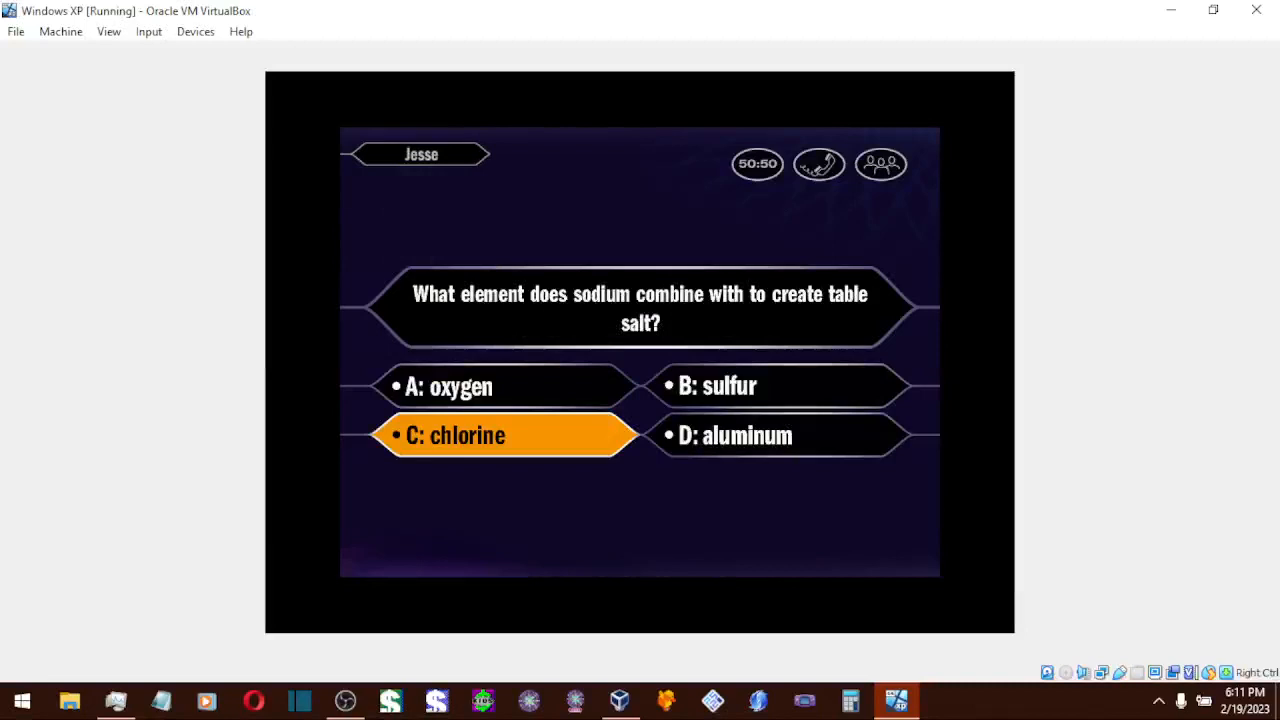
Pick 'chlorine' as sodium's partner element in table salt
click(505, 435)
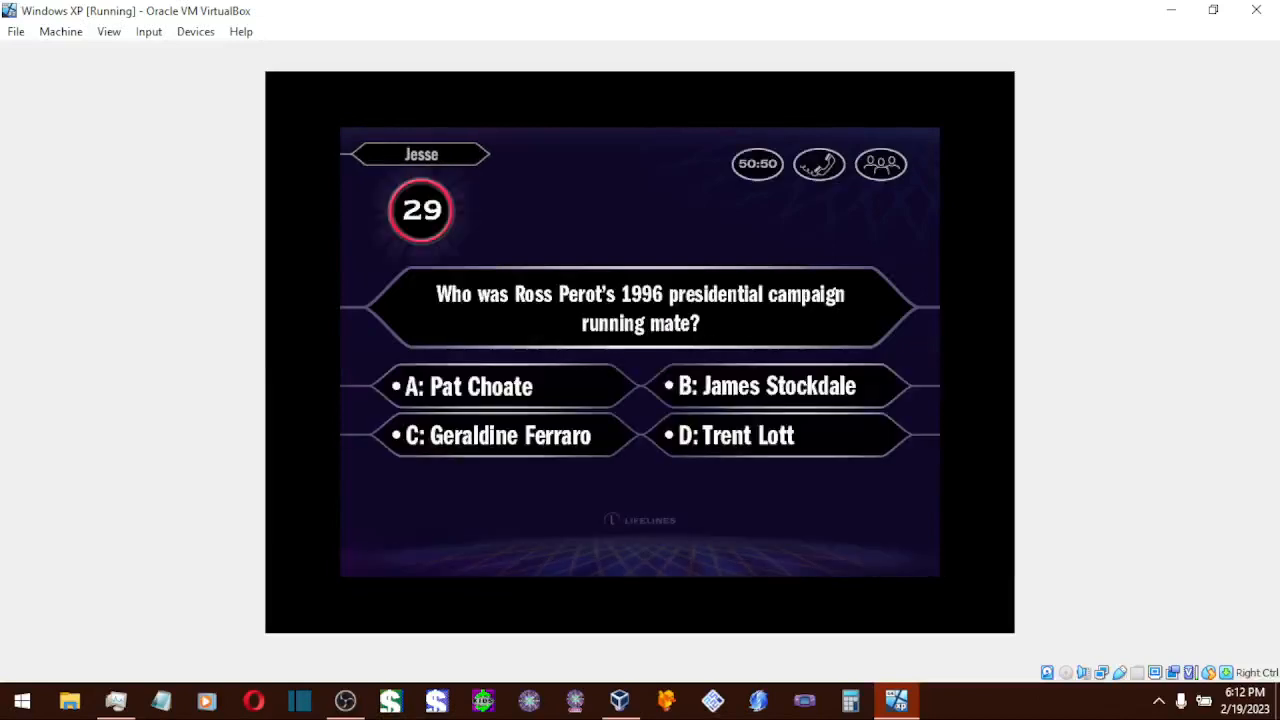
Select the answer tile for Ross Perot's 1996 running mate
click(468, 386)
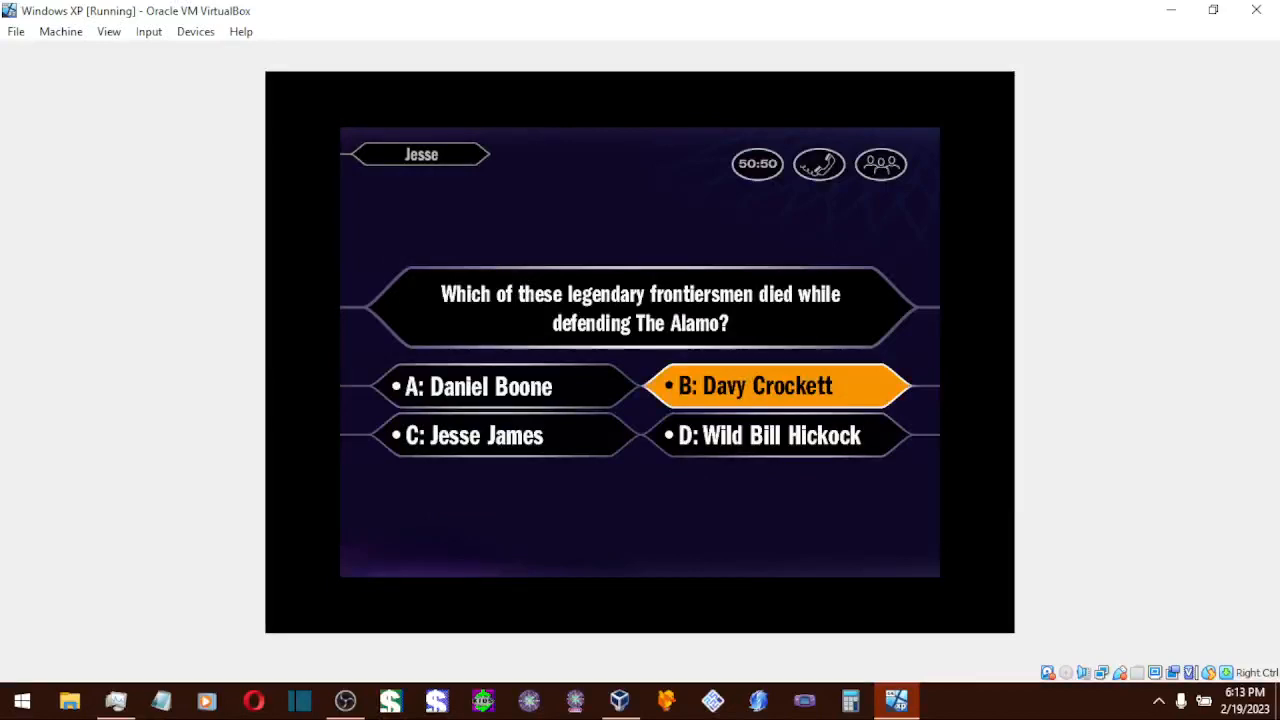
Pick 'Davy Crockett' as the frontiersman who died at the Alamo
click(775, 386)
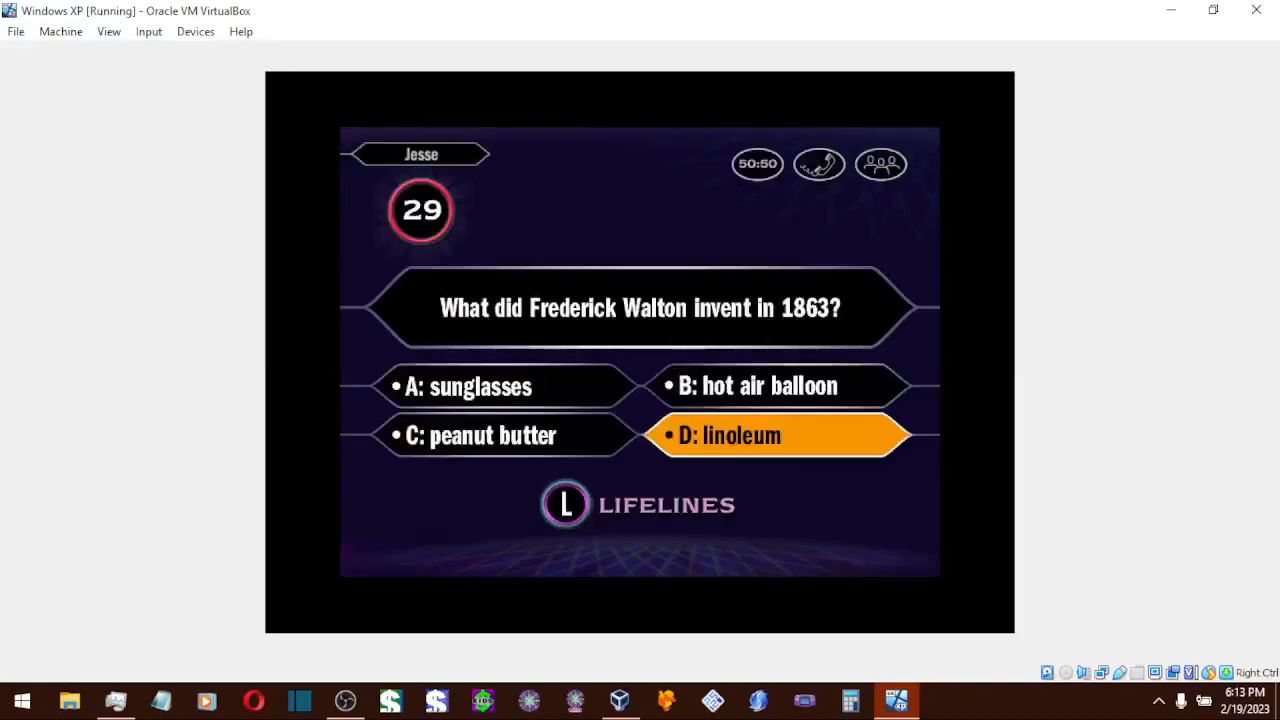
Confirm 'linoleum' as Frederick Walton's 1863 invention to reveal the $1,000,000 win
click(778, 434)
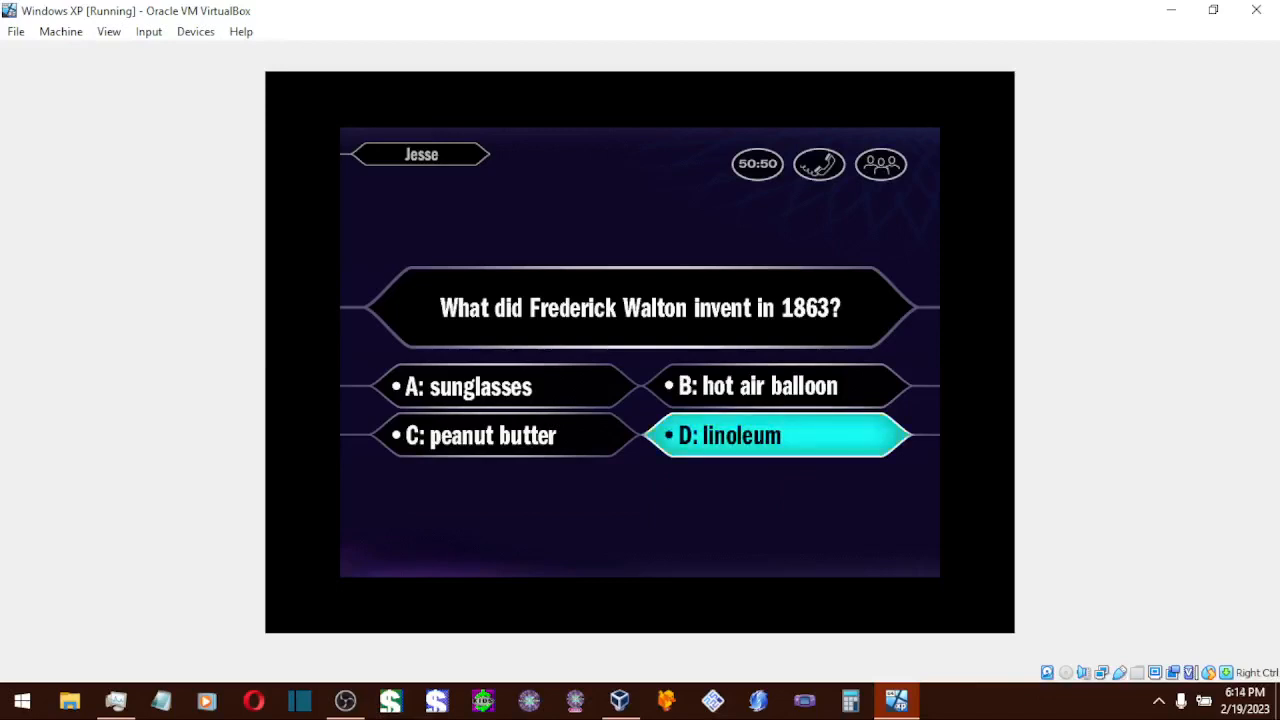
click(778, 434)
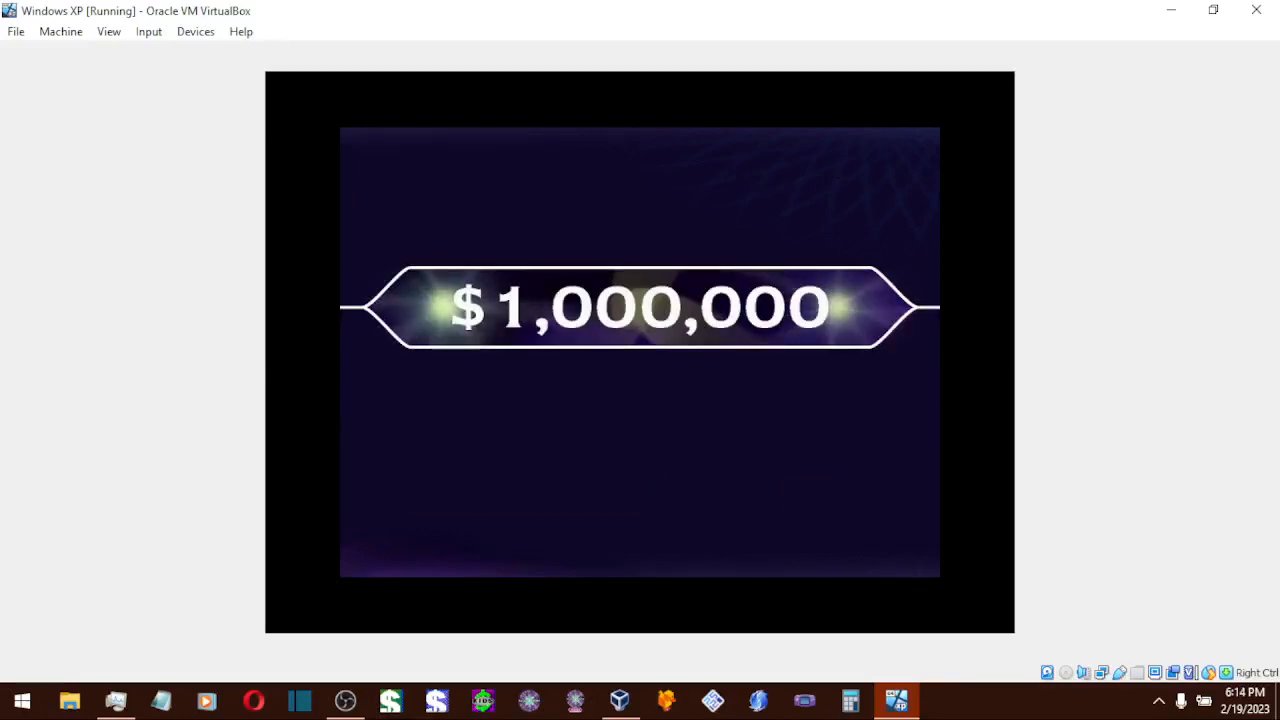